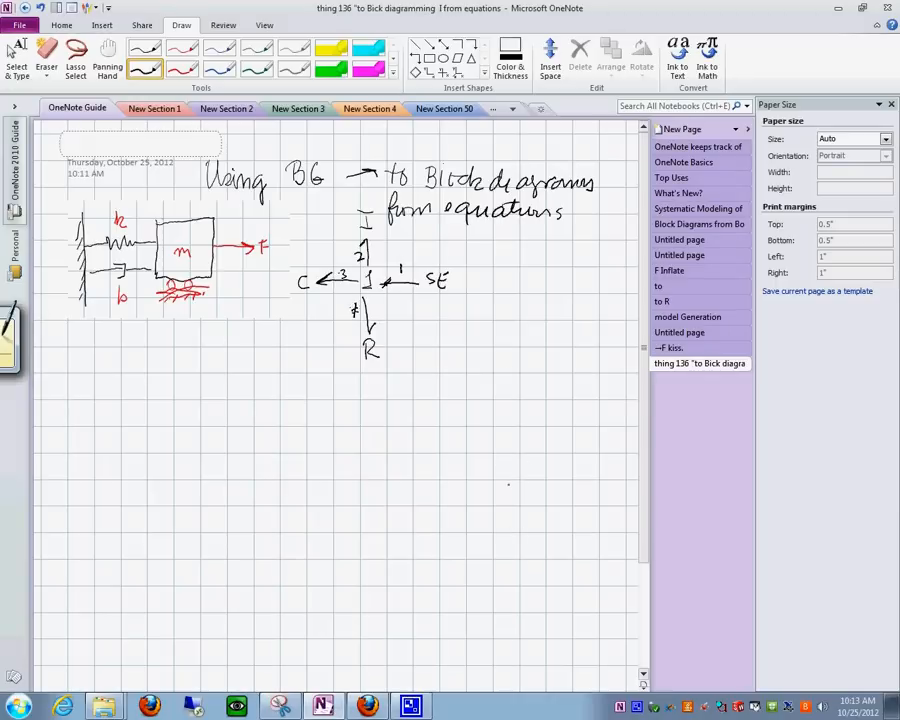
Launch the CAMPG WINDOW modelling editor from All Programs > Campg
left_click(16, 708)
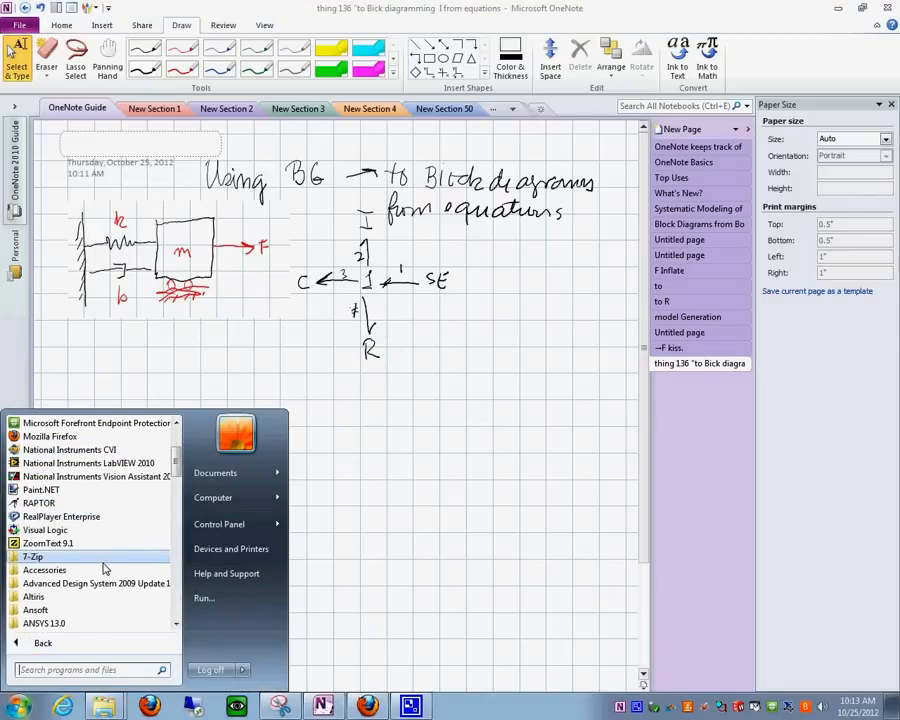
scroll("down", 3)
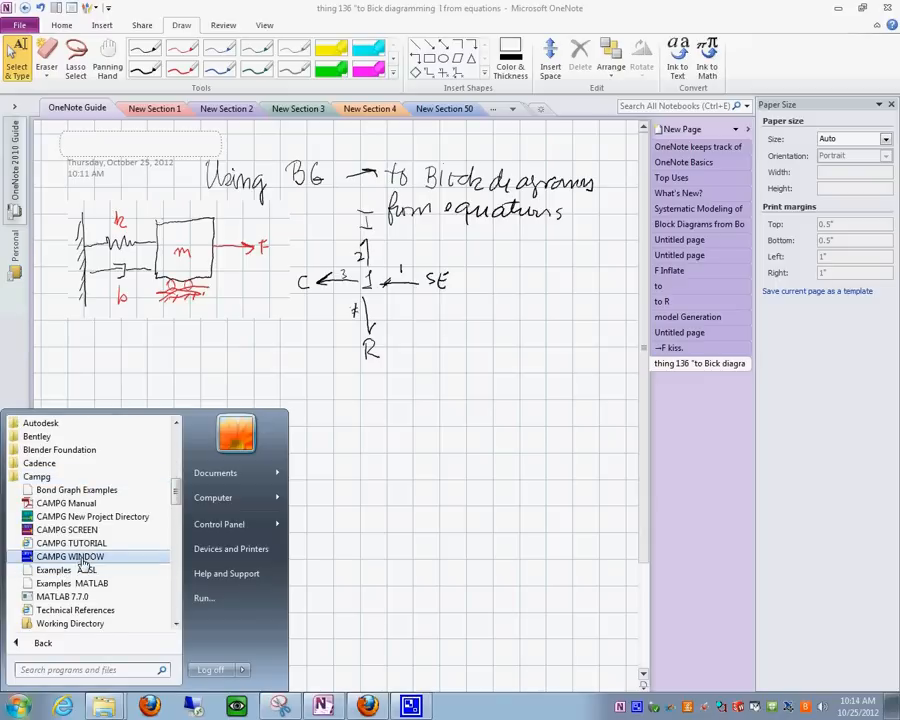
left_click(70, 556)
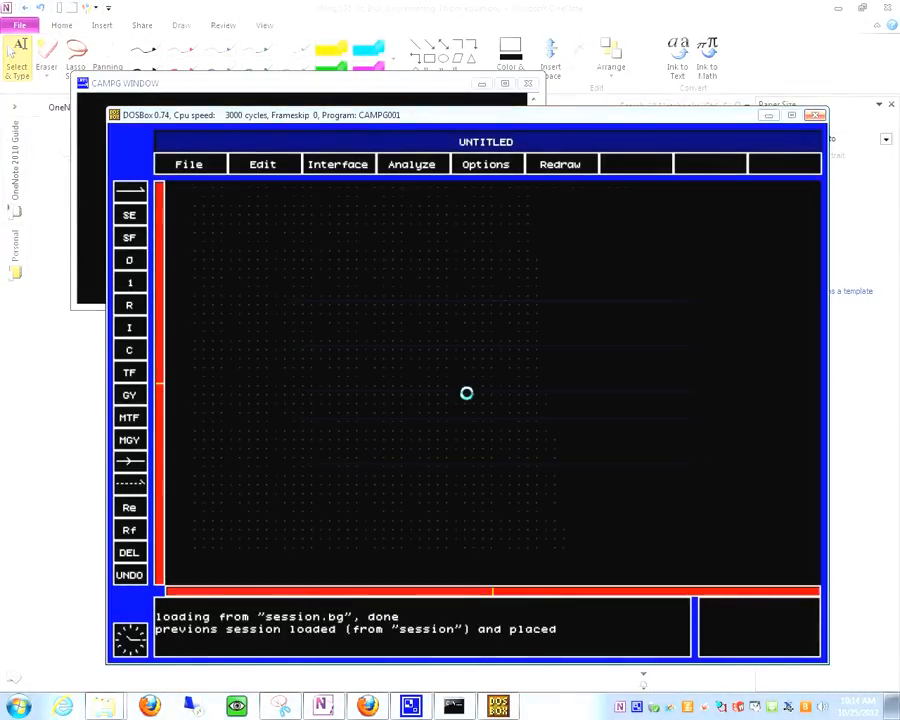
Recall the saved session model showing SE, I, C and R bonded to one 1-junction
left_click(338, 164)
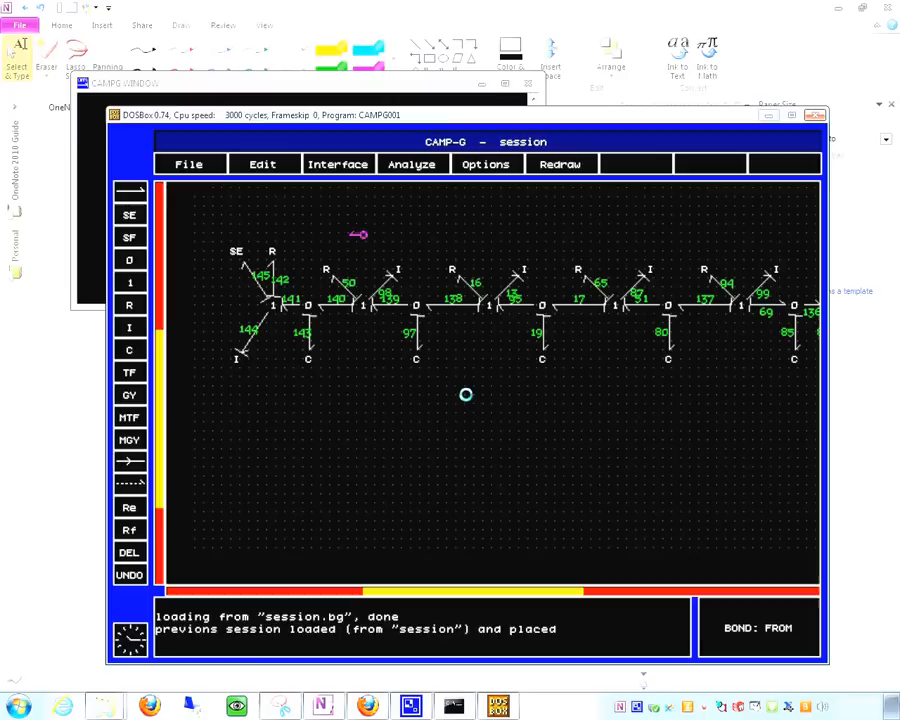
left_click(188, 164)
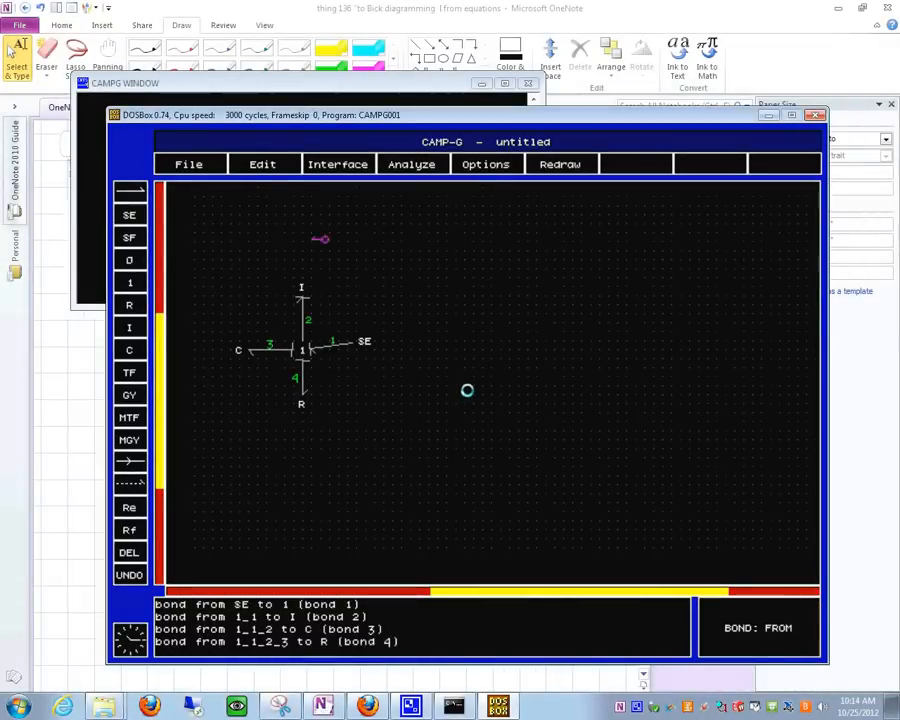
left_click(338, 164)
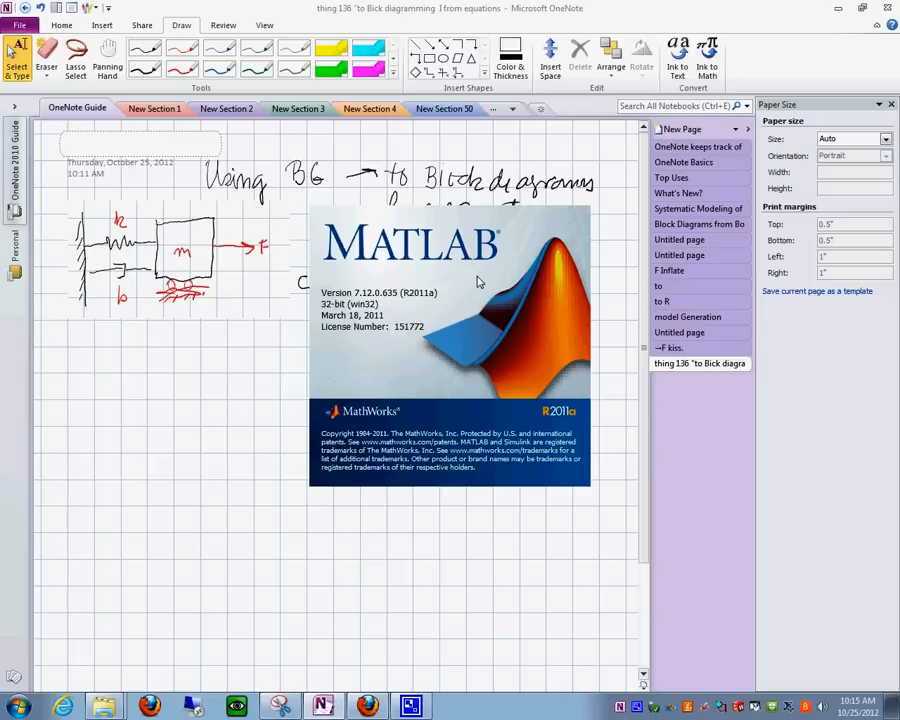
mouse_move(452, 300)
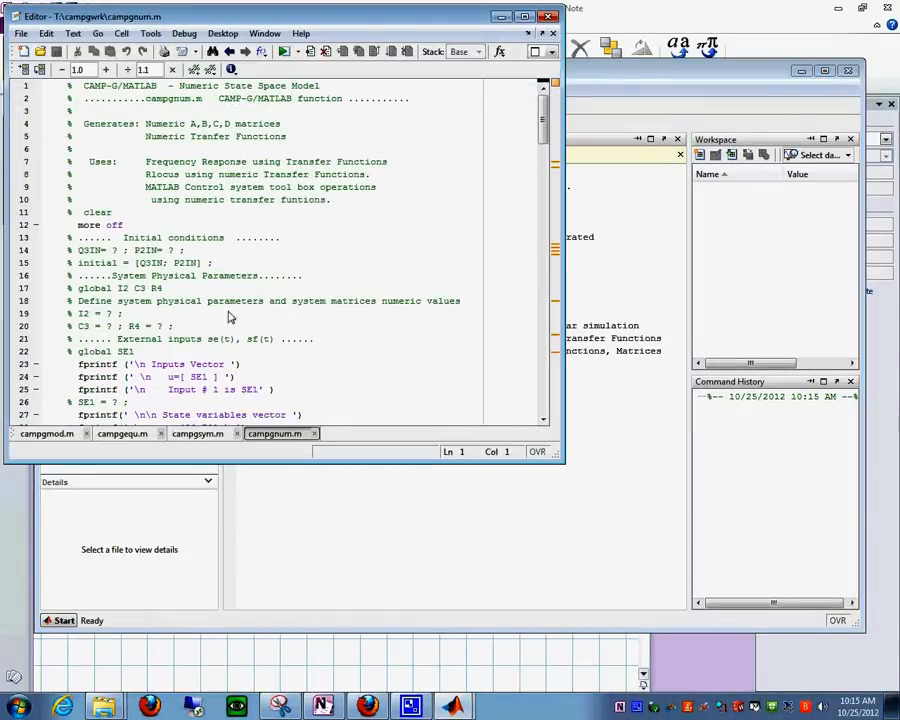
Run campgsym.m via the Debug menu to print the symbolic A, B and C matrices
left_click(196, 432)
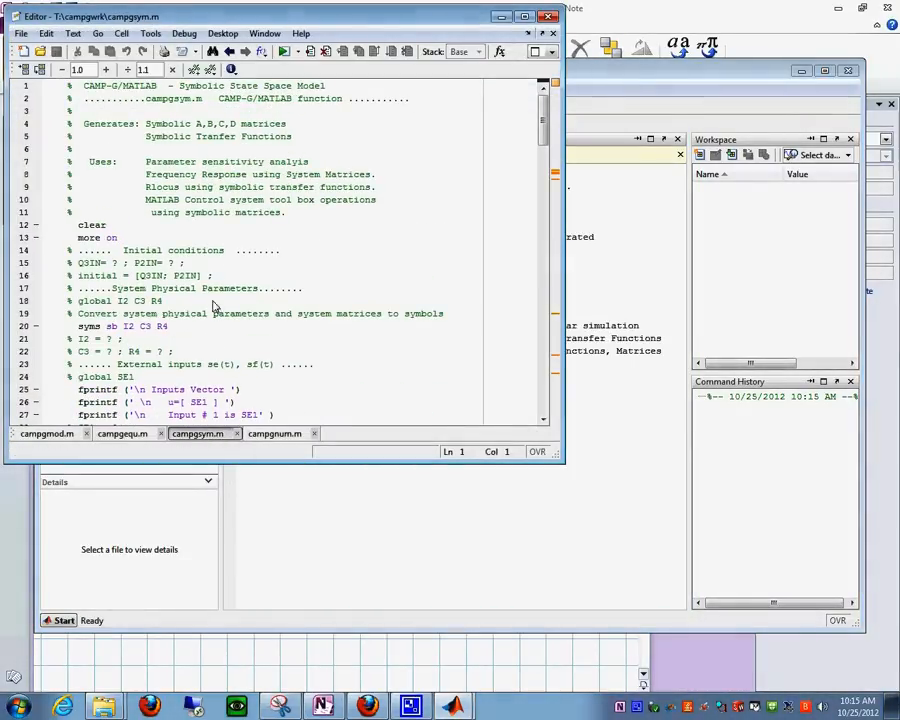
left_click(184, 32)
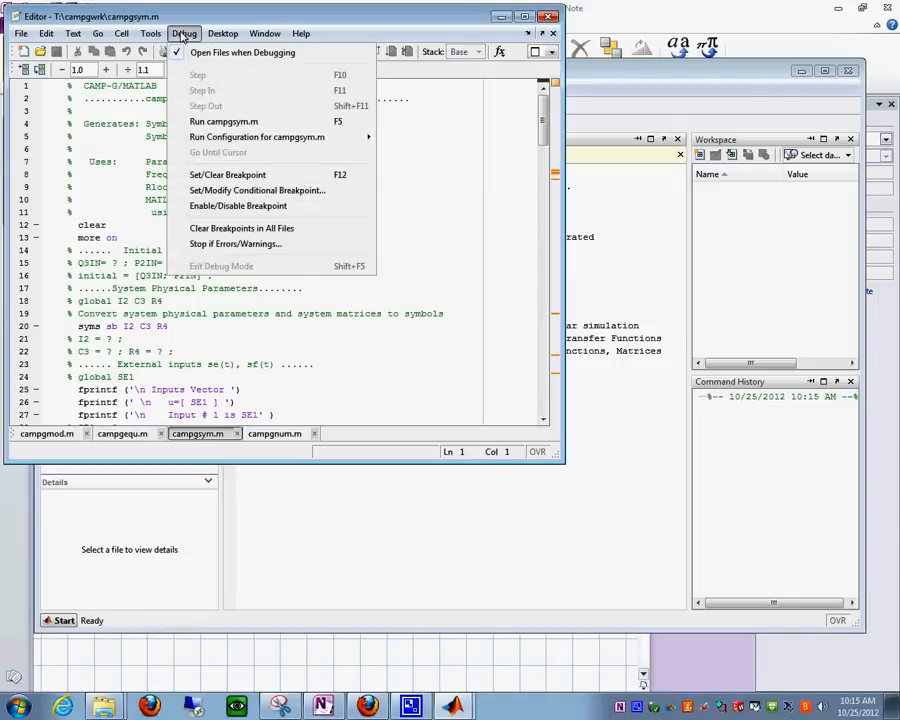
mouse_move(224, 122)
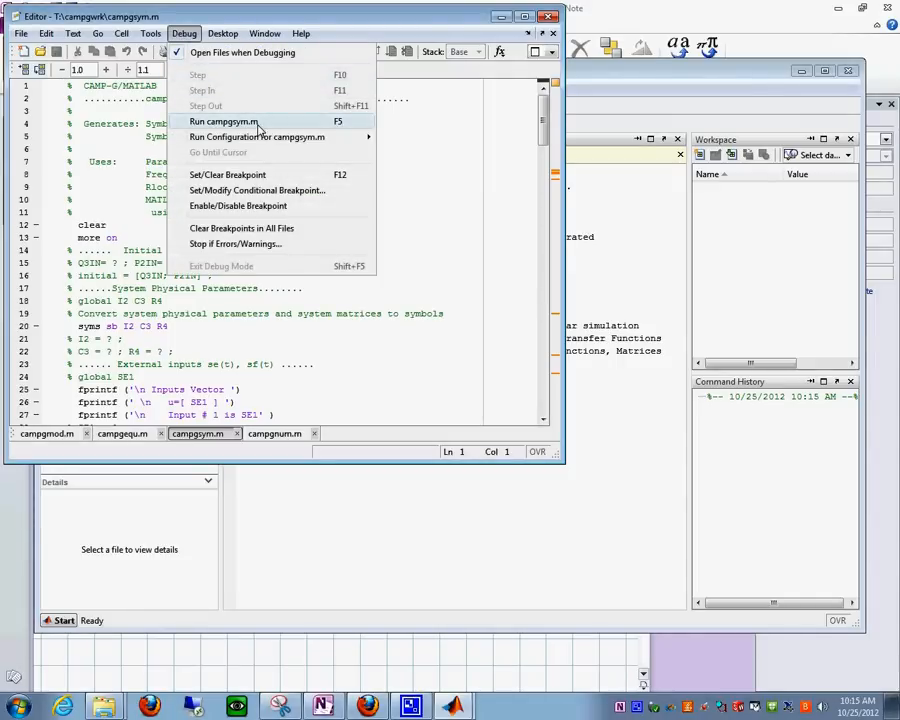
left_click(222, 122)
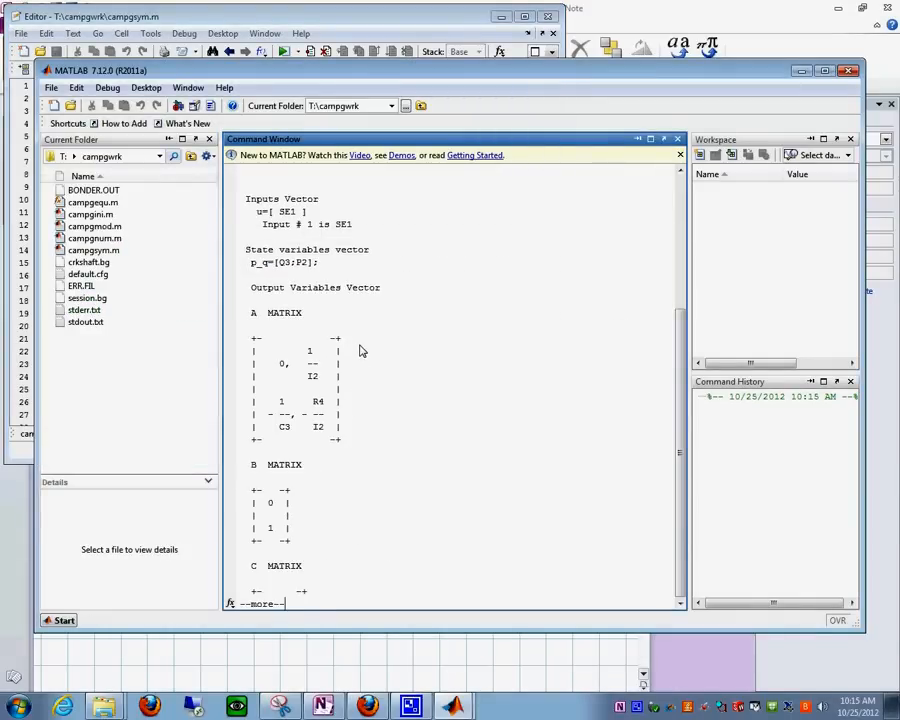
mouse_move(384, 552)
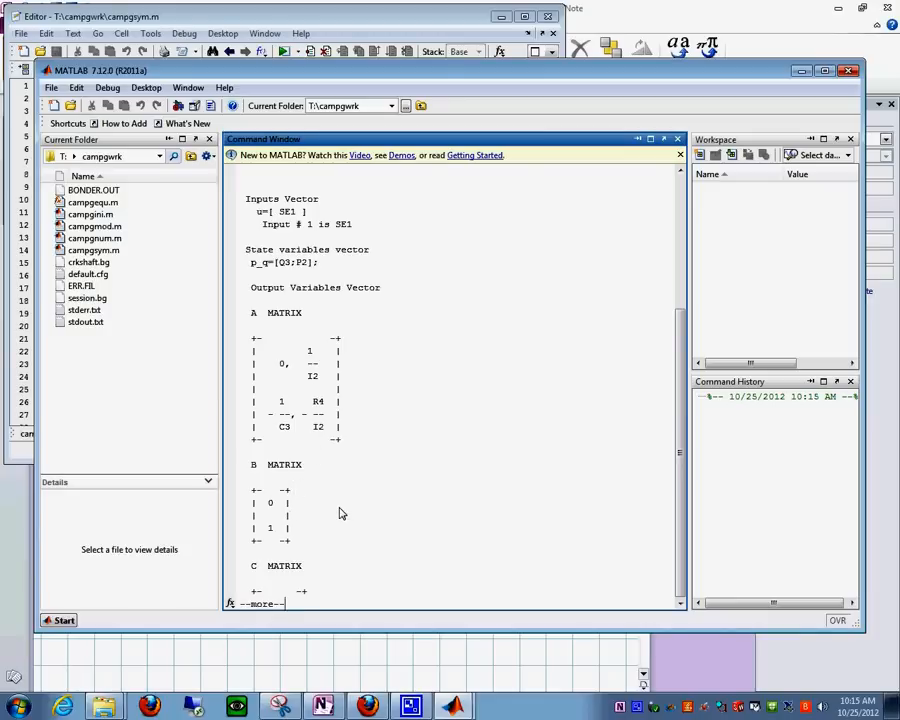
mouse_move(316, 386)
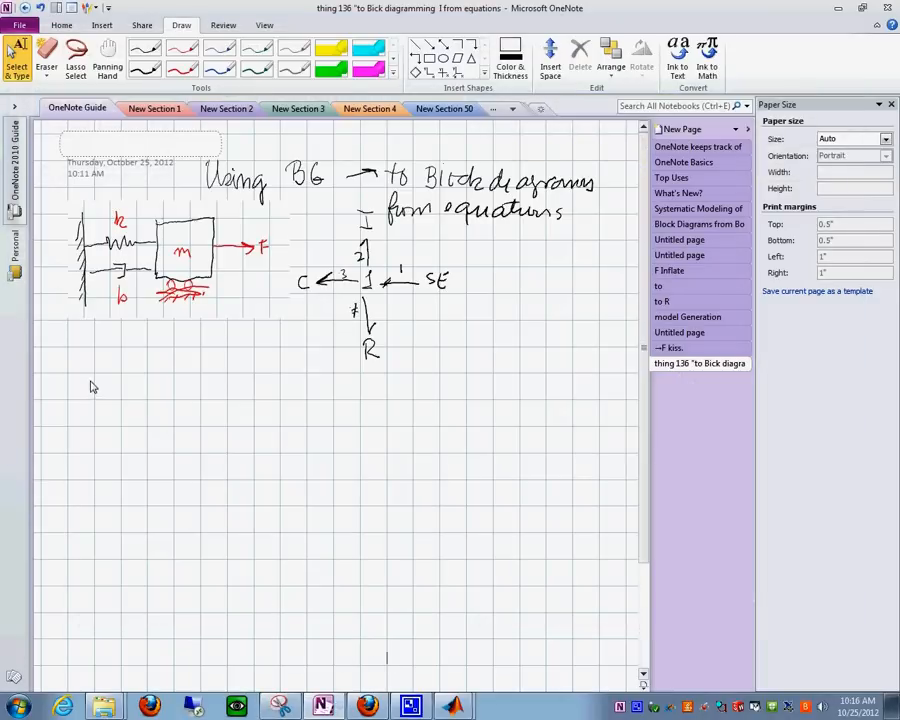
Paste the symbolic vectors and A, B matrices below the sketch, then return to MATLAB
right_click(90, 388)
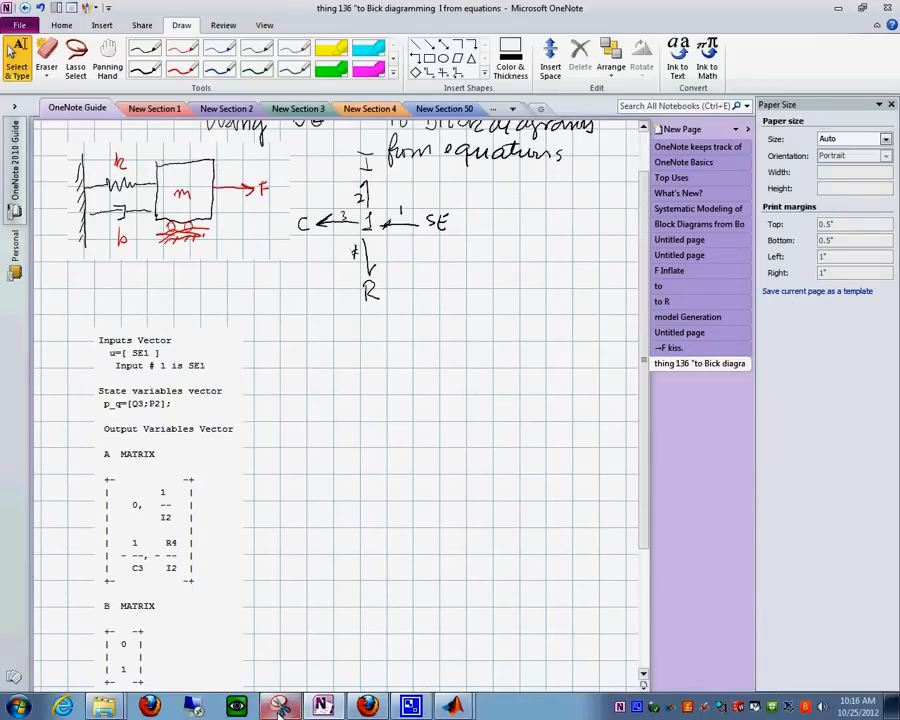
mouse_move(324, 708)
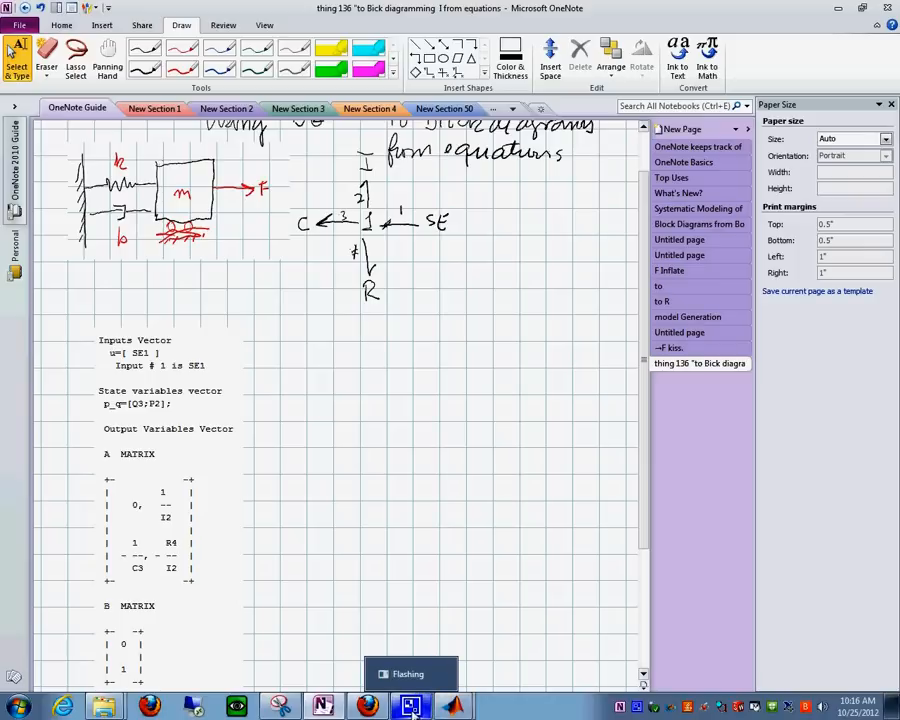
left_click(410, 706)
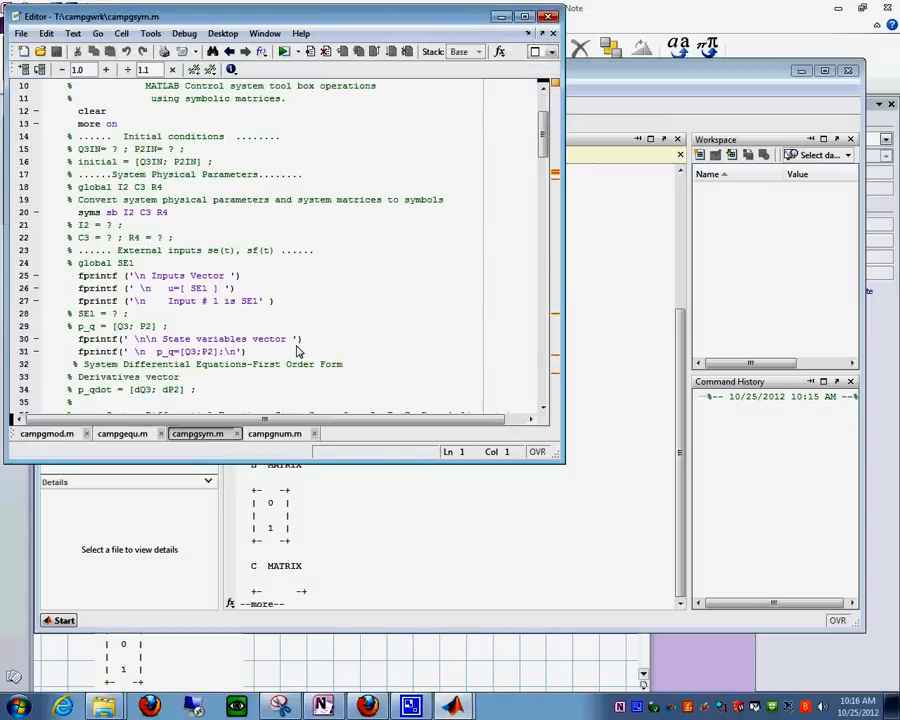
Review the state equations in campgsym.m and paste the A and B entry lines beside the bond graph
scroll("down", 3)
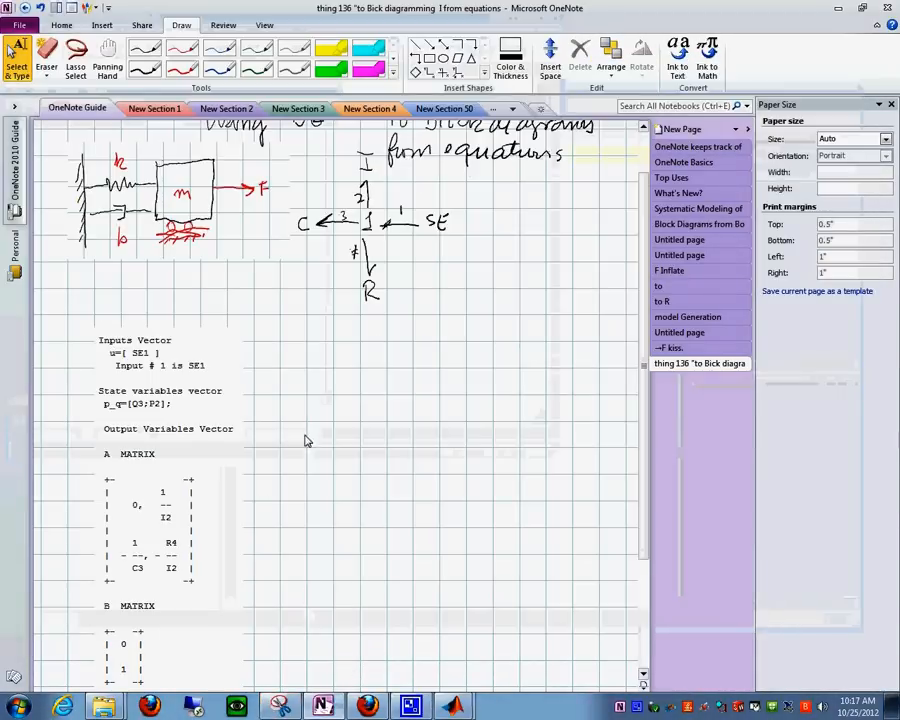
right_click(308, 442)
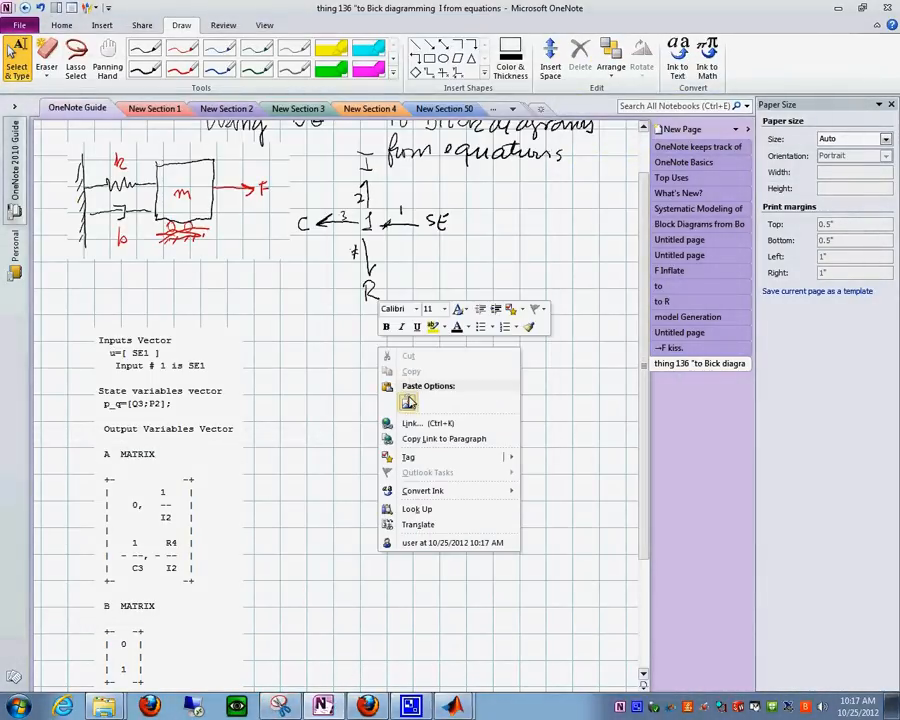
left_click(408, 400)
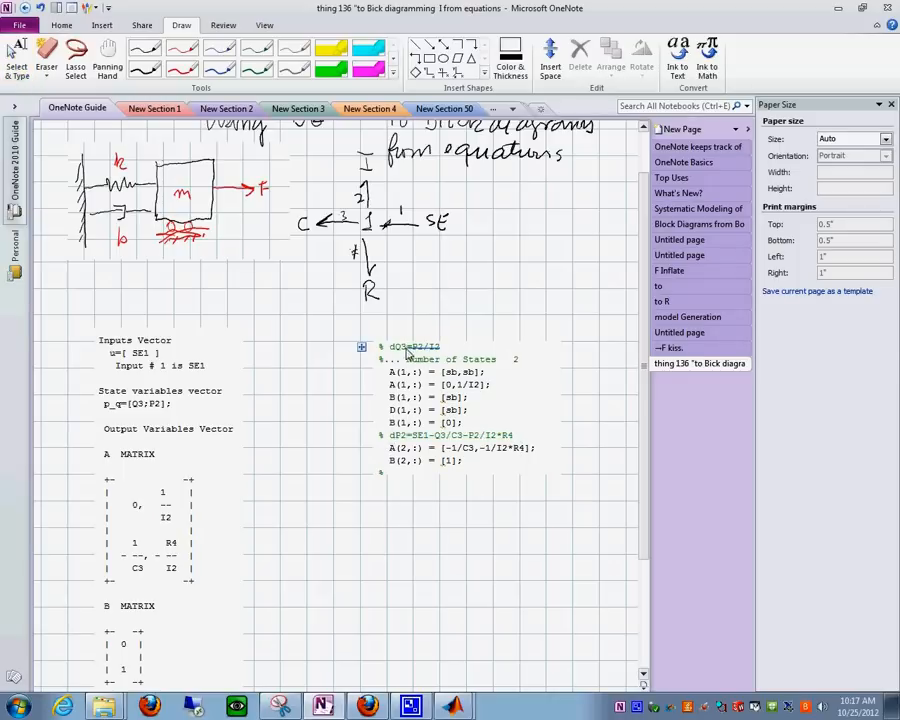
Scroll the page to the blank grid space under the pasted matrix code
scroll("down", 3)
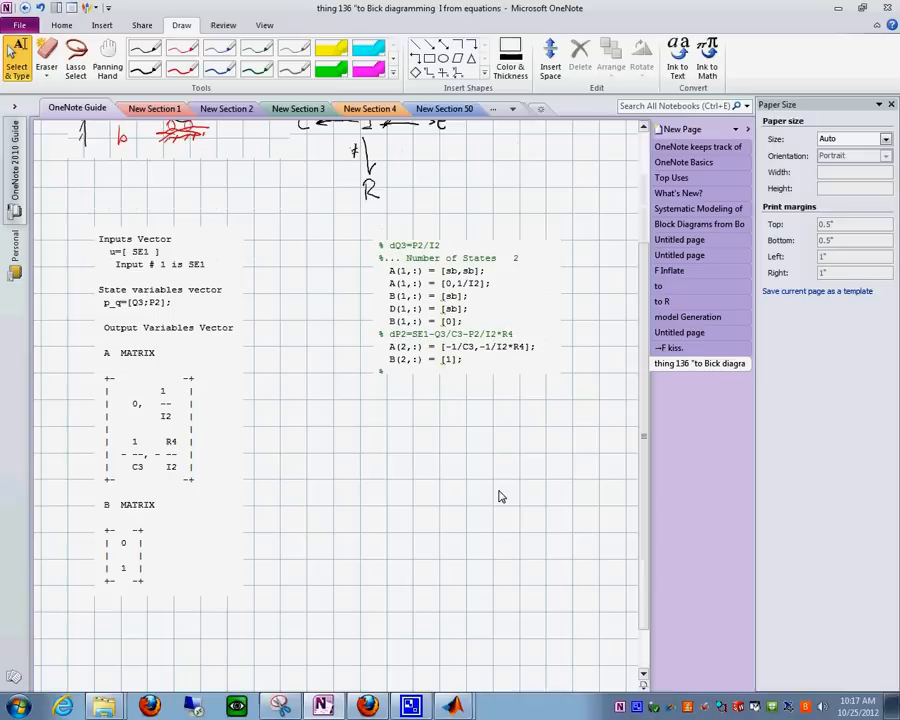
mouse_move(330, 488)
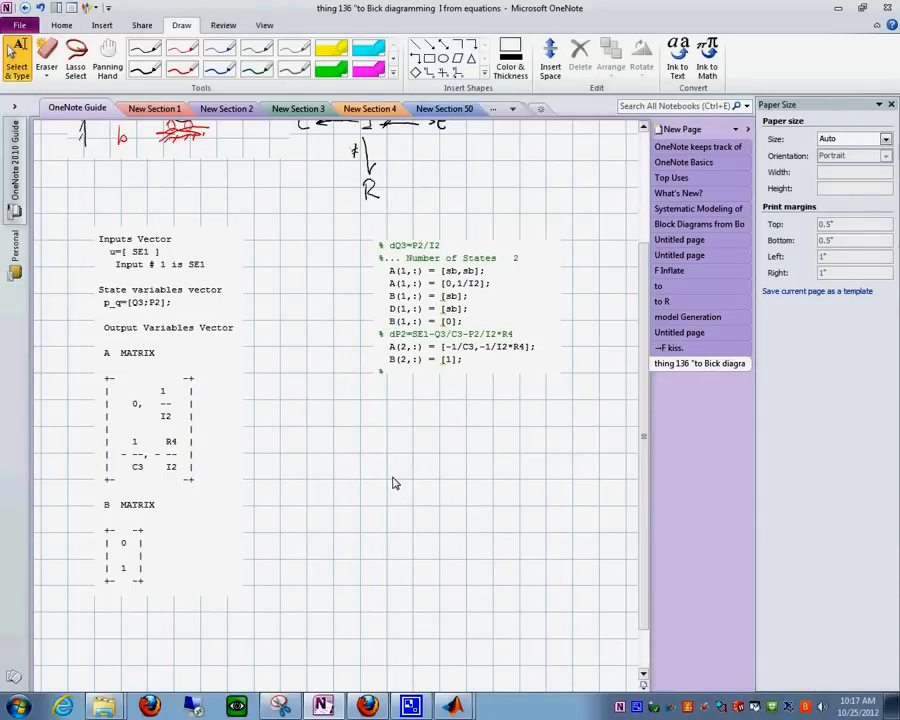
mouse_move(396, 482)
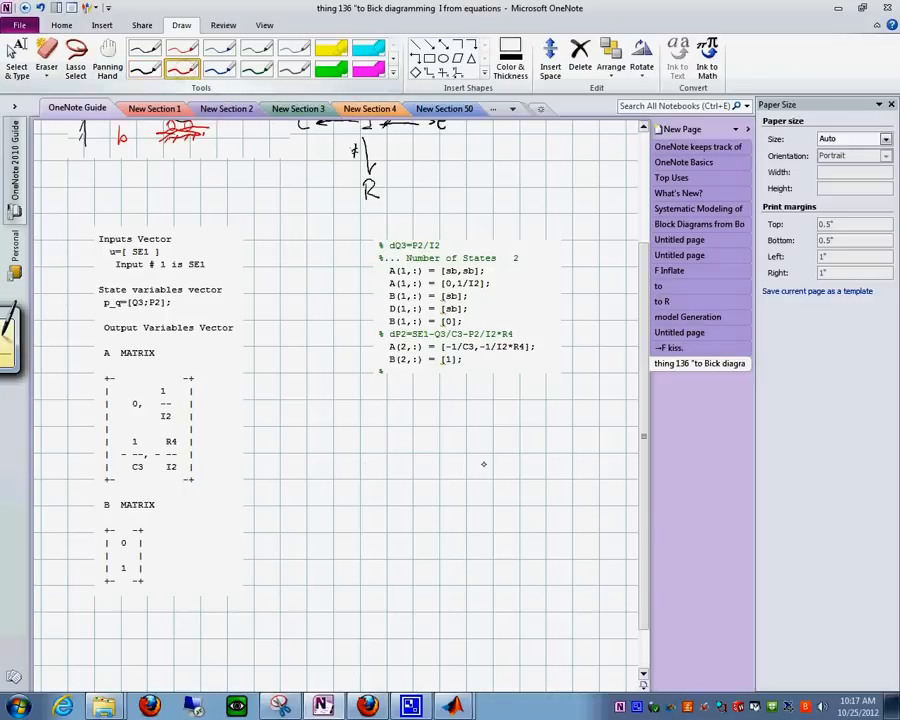
Draw a red summing junction with SE1 input and derivative output feeding a black 1/s integrator
left_click_drag(330, 430, 324, 476)
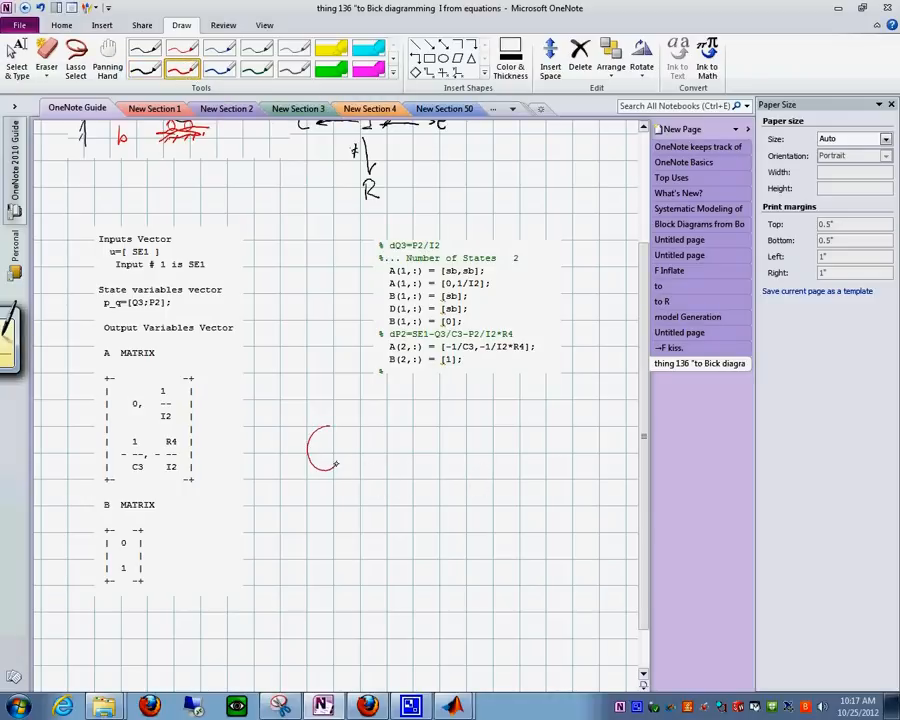
left_click_drag(320, 460, 378, 450)
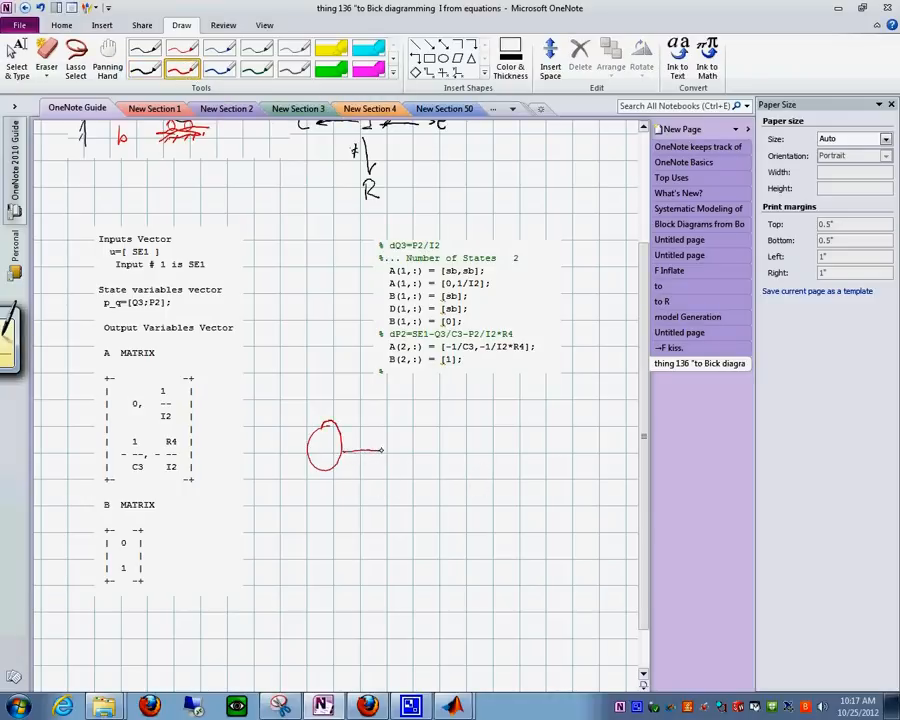
left_click_drag(360, 450, 392, 450)
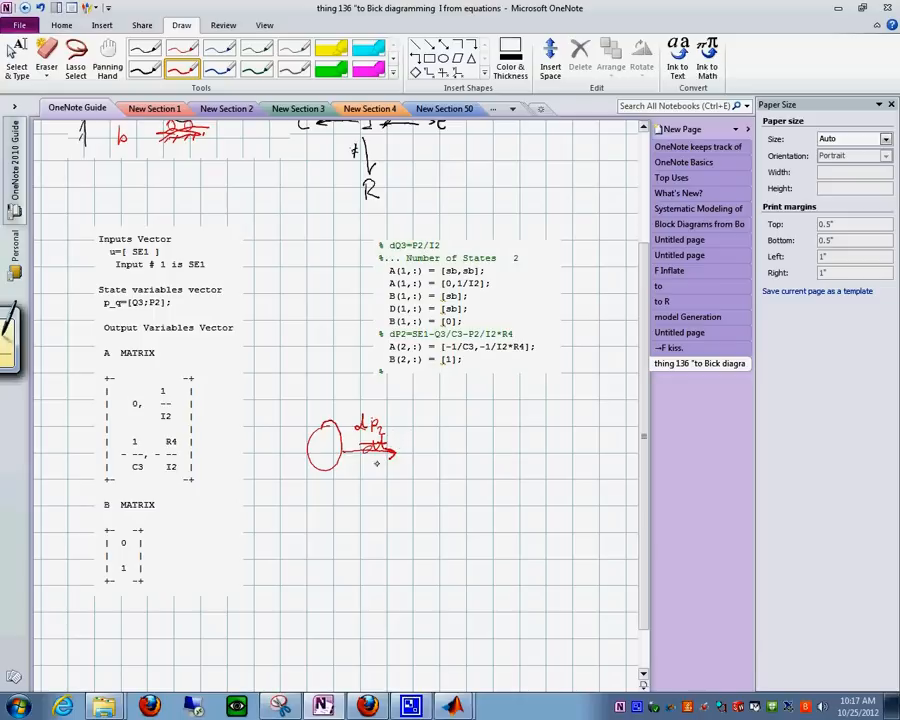
left_click_drag(336, 470, 350, 516)
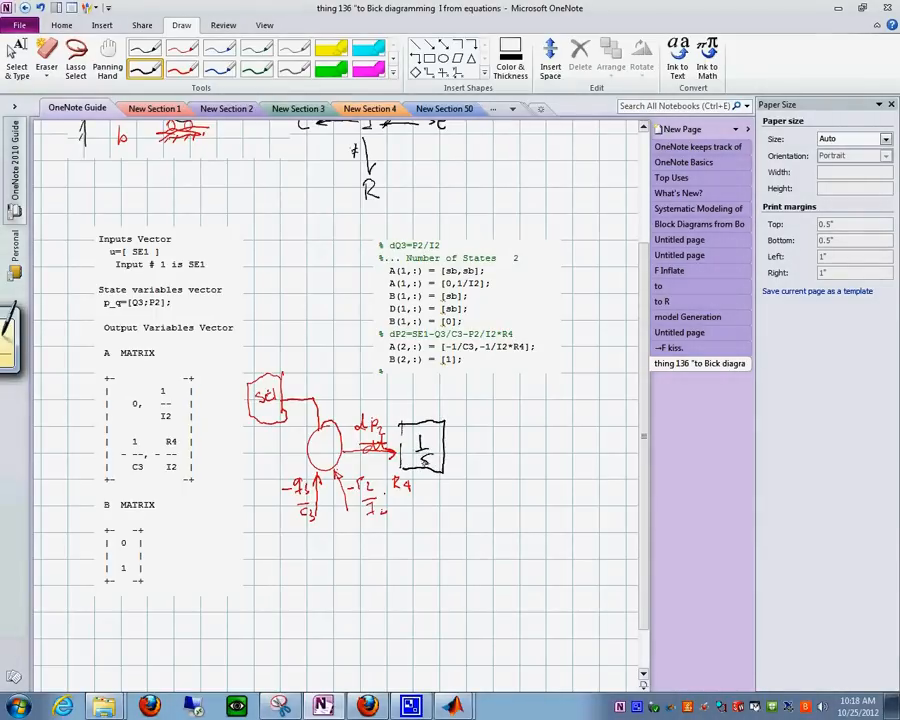
Draw the integrator output into a gain block and an R1/I2 feedback path back to the junction
left_click_drag(440, 450, 510, 450)
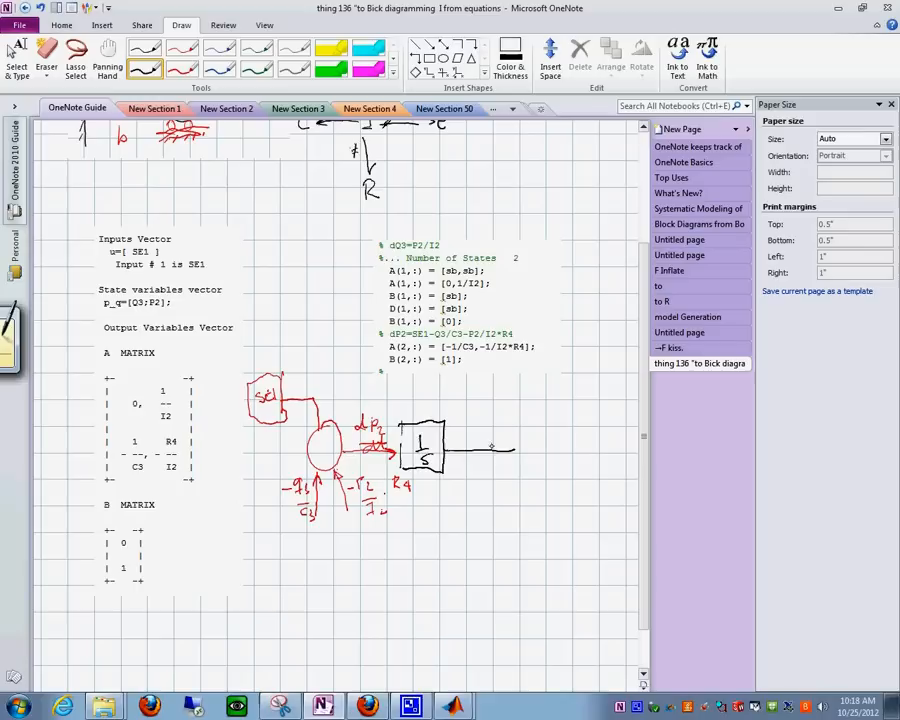
left_click_drag(476, 436, 504, 440)
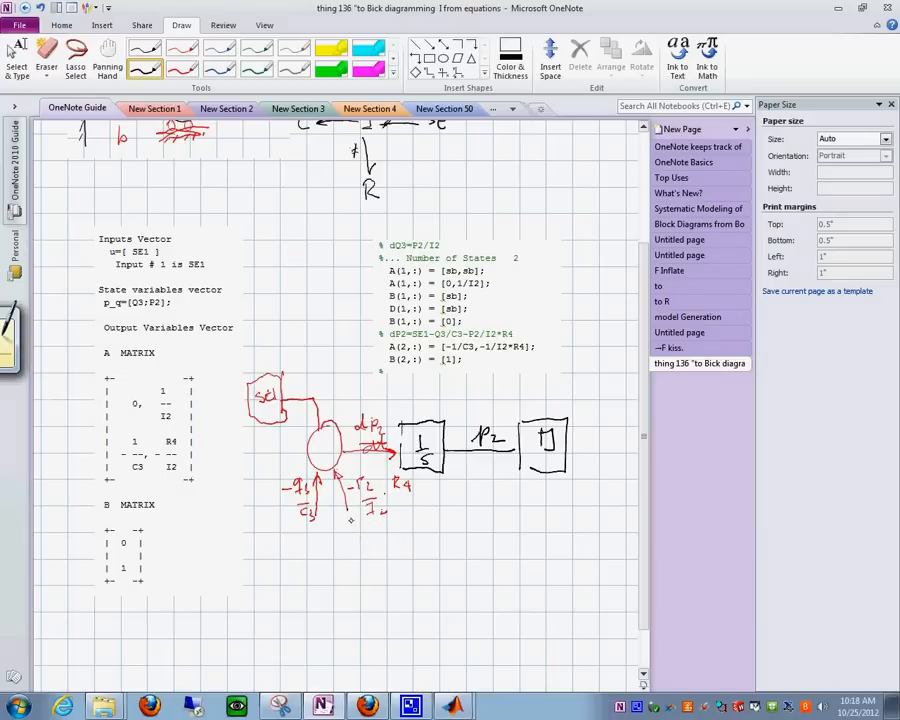
left_click_drag(348, 520, 420, 532)
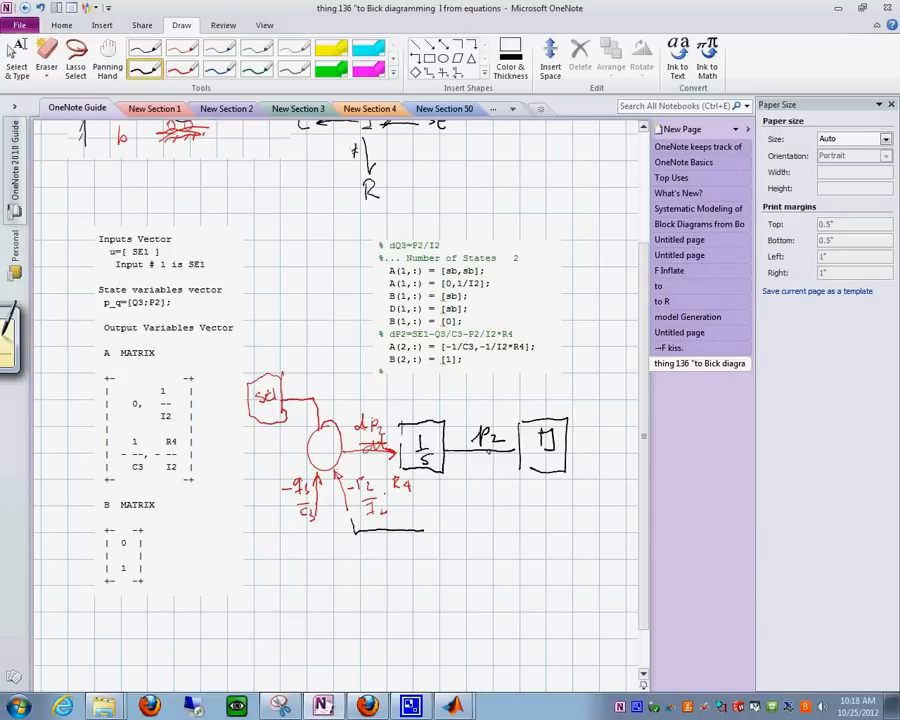
left_click_drag(484, 450, 470, 530)
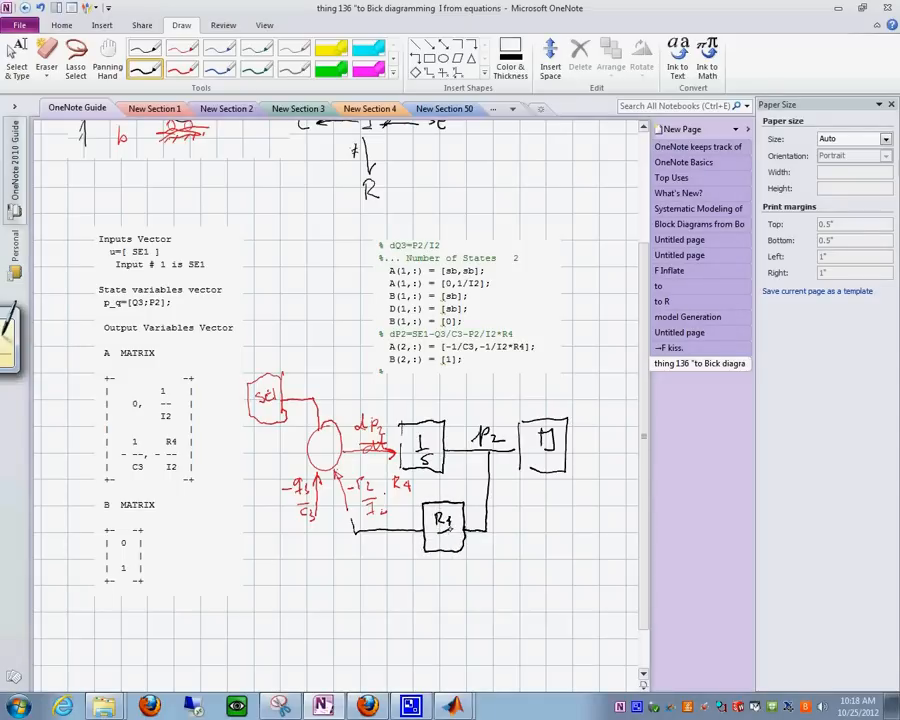
type("I2")
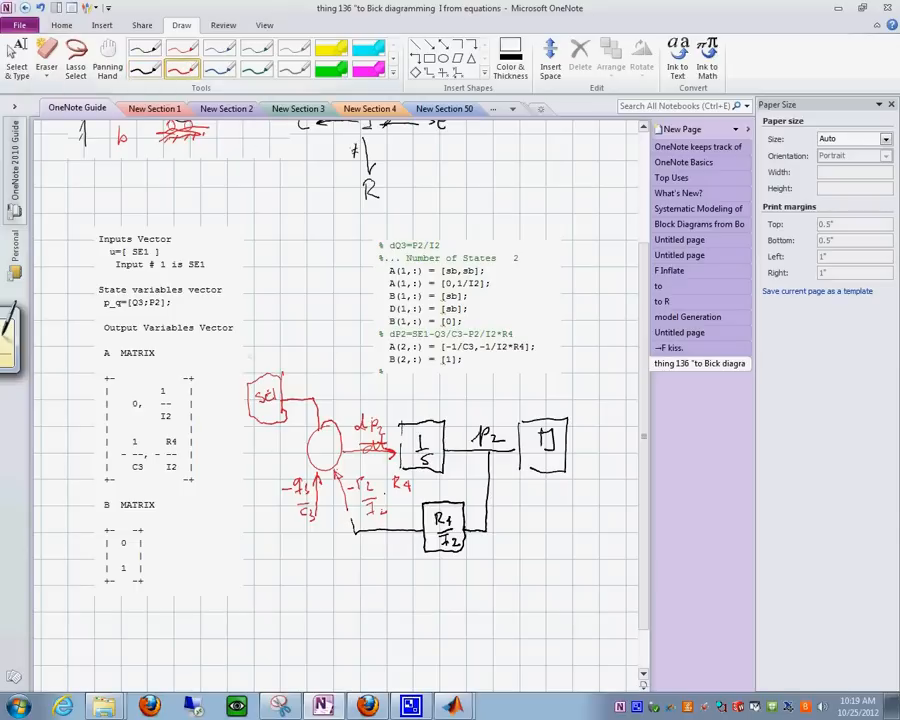
Draw a second red summing junction with P2/I2 input feeding a black 1/s integrator with output q
left_click_drag(316, 600, 344, 600)
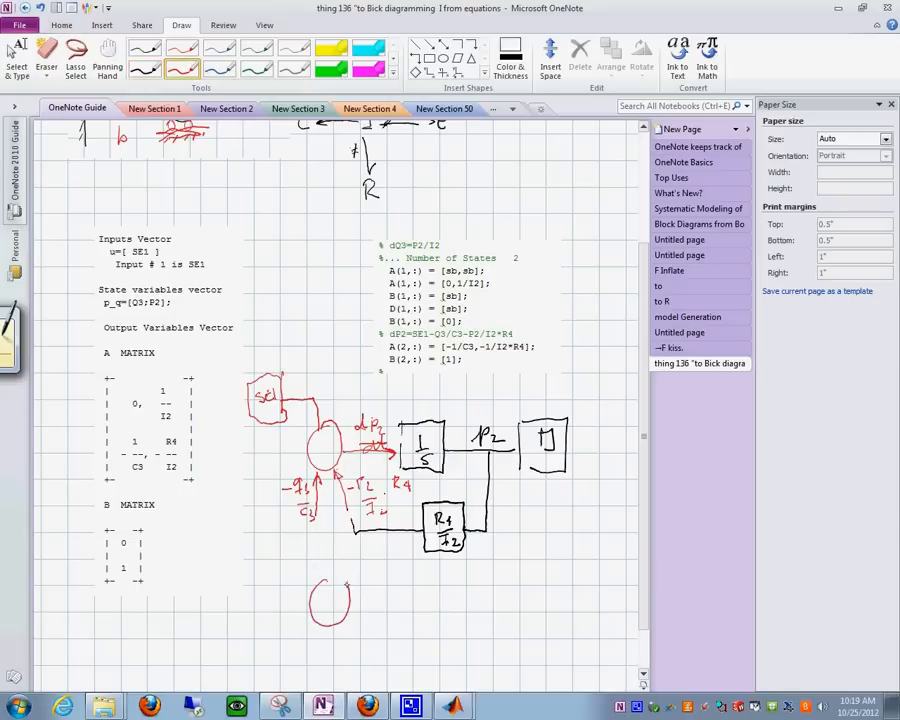
left_click_drag(340, 600, 404, 608)
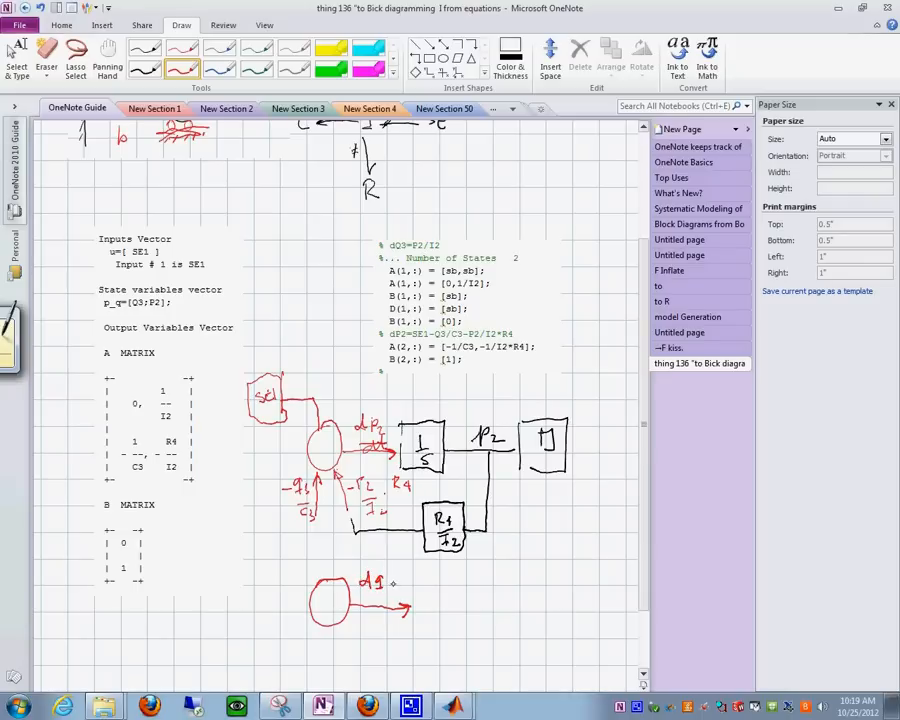
left_click_drag(376, 600, 400, 604)
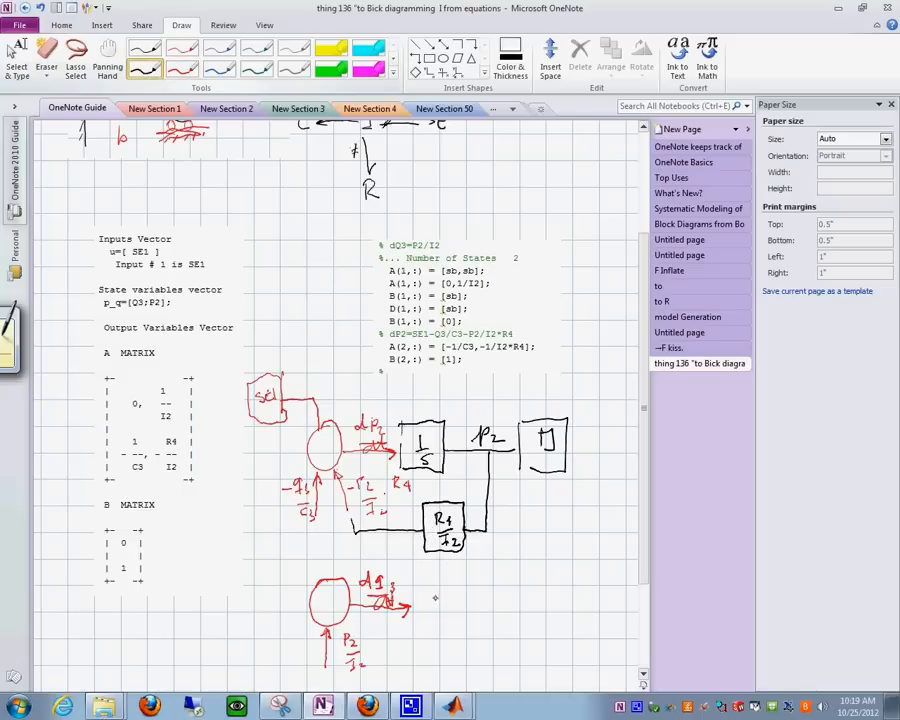
left_click_drag(420, 584, 466, 636)
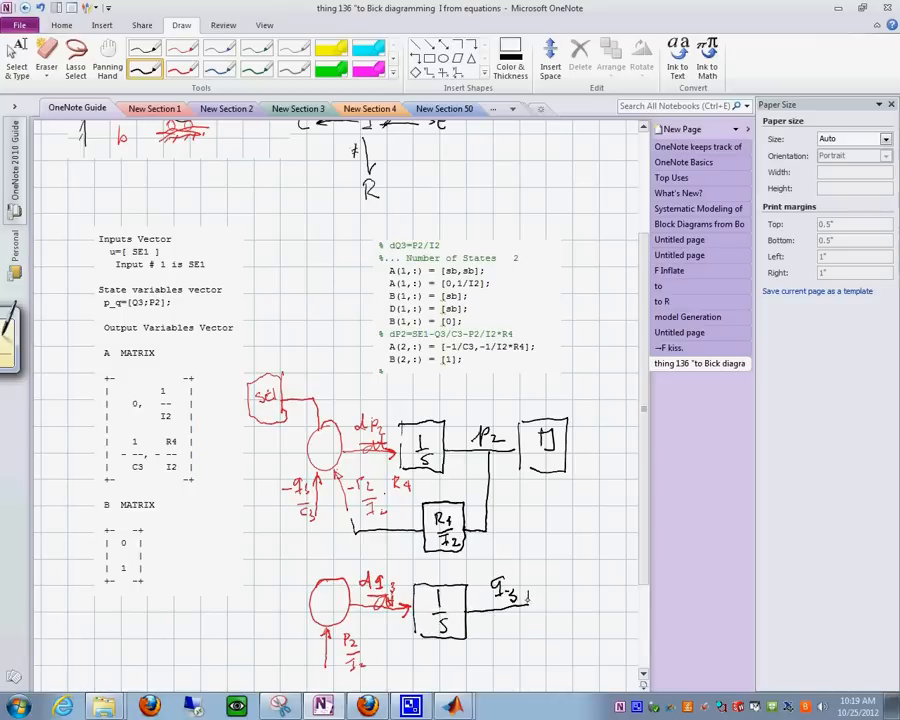
Link the two diagrams with coupling lines and add a feedback block under the second integrator
left_click_drag(524, 596, 570, 636)
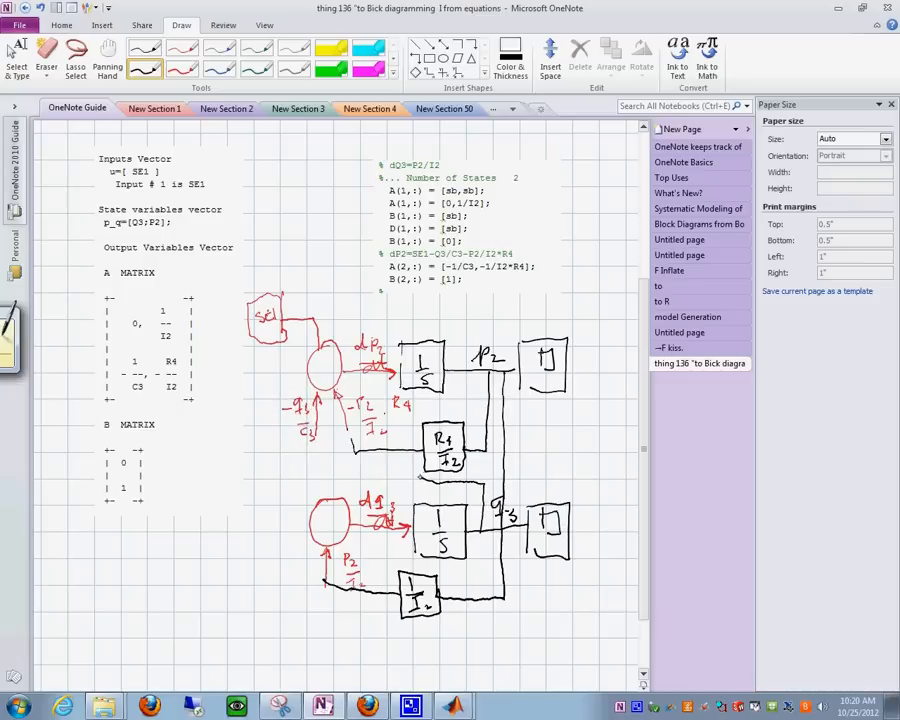
left_click_drag(318, 458, 424, 470)
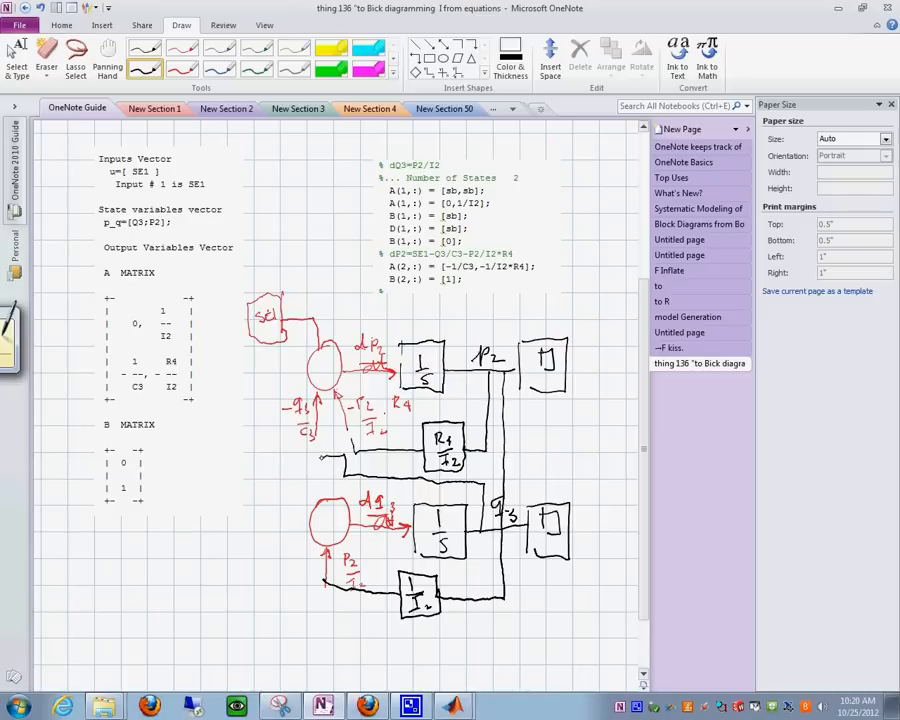